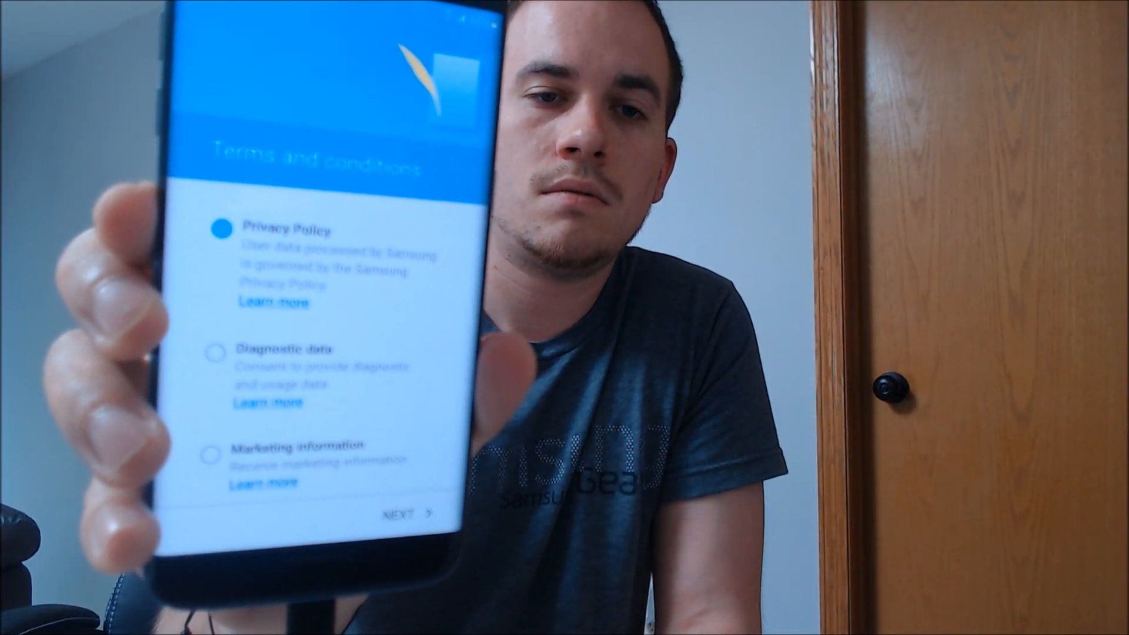
click(400, 514)
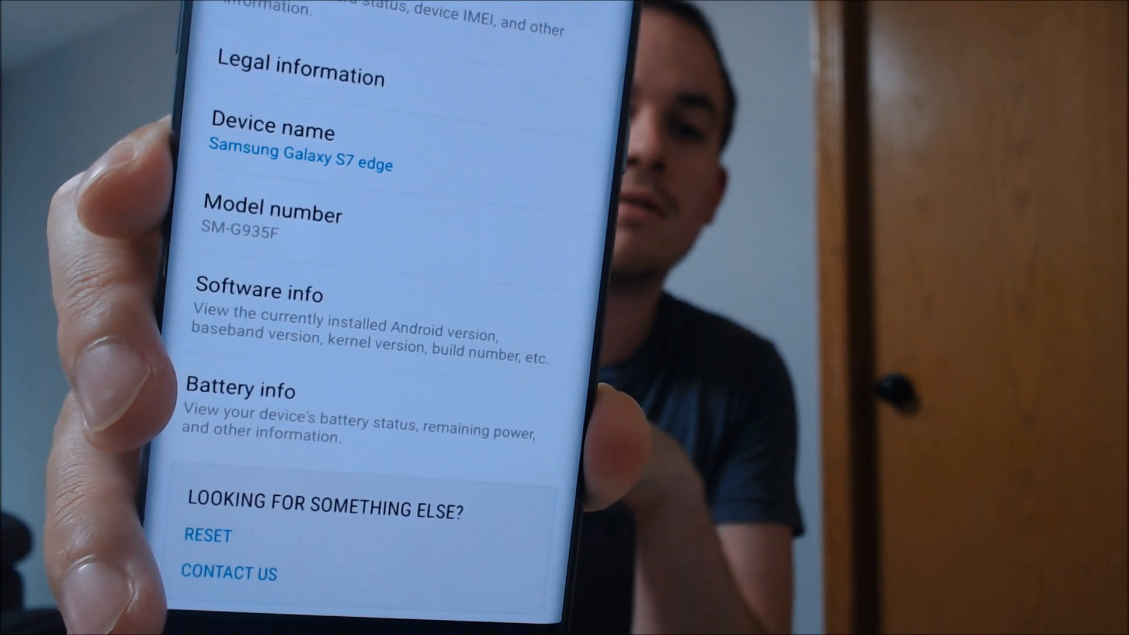
click(251, 292)
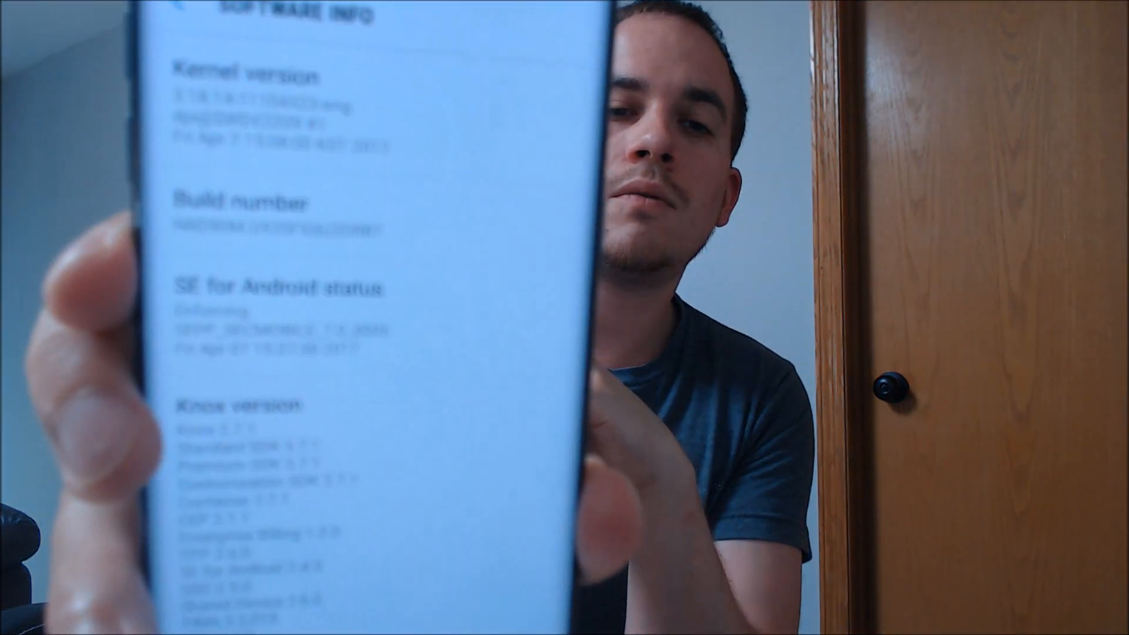